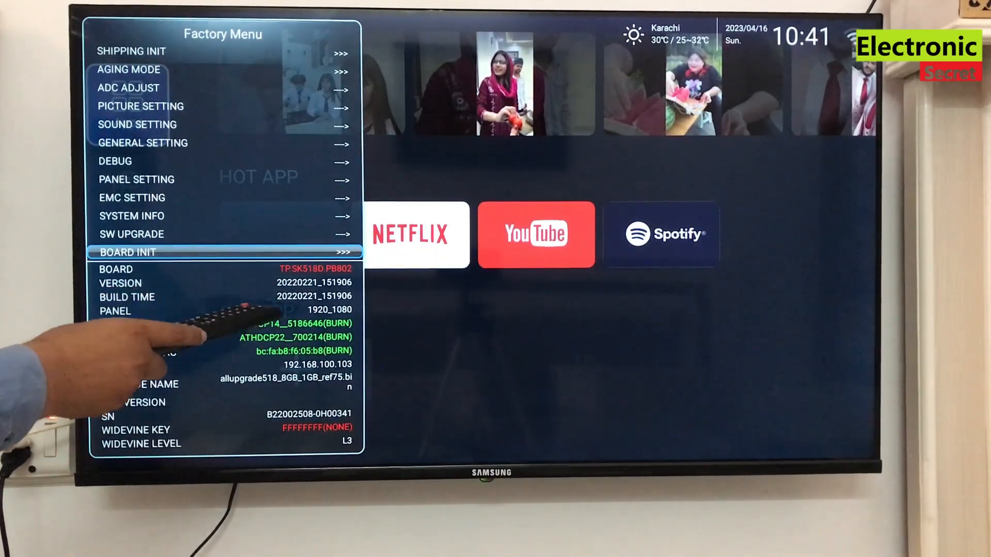
mouse_move(189, 348)
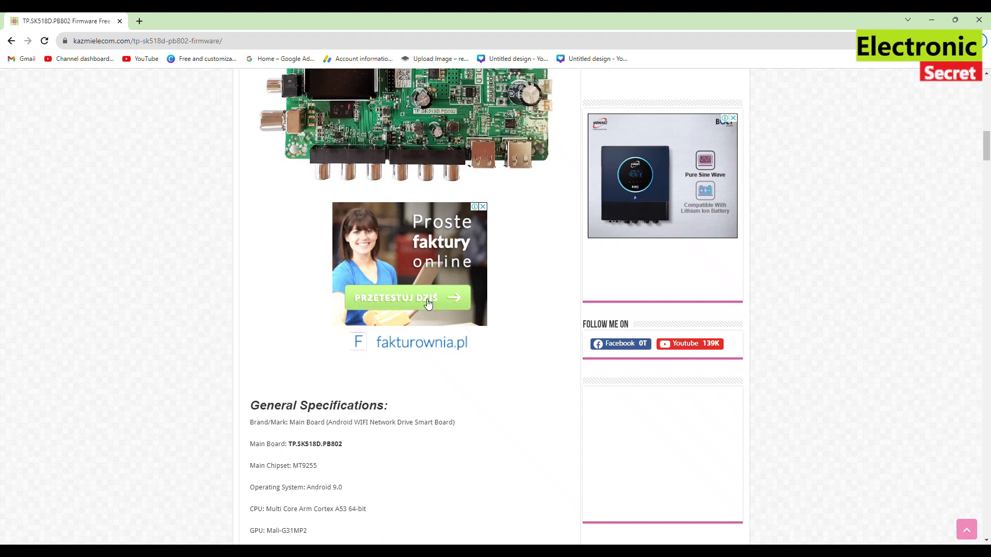
Open System Setting and view System Info: 8GB storage, 1GB memory, Android 9.0.
scroll("down", 3)
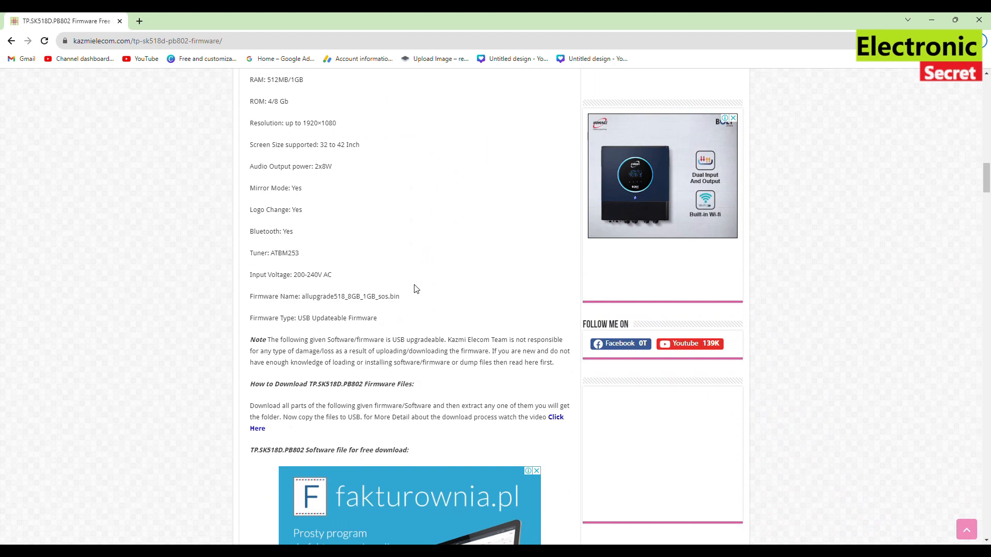
scroll("down", 3)
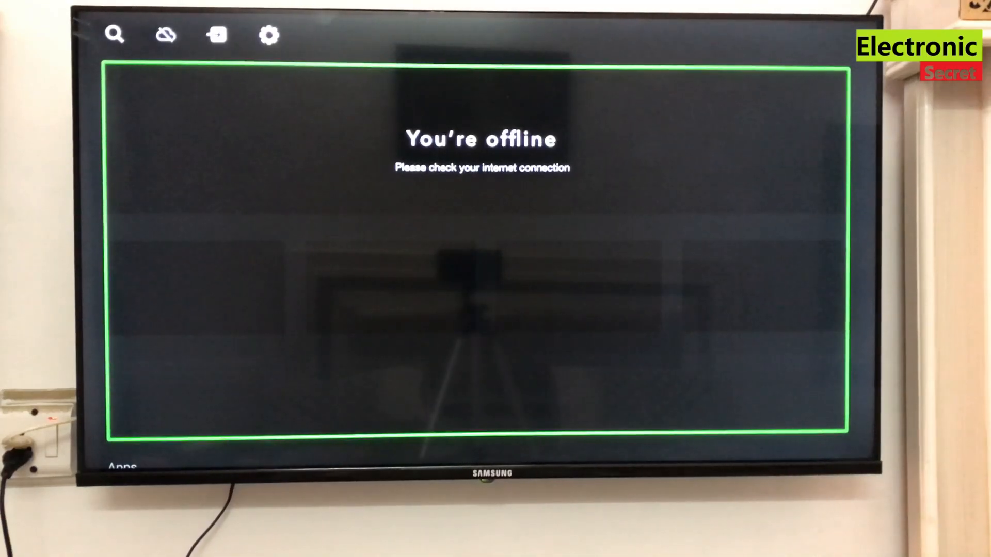
left_click(268, 35)
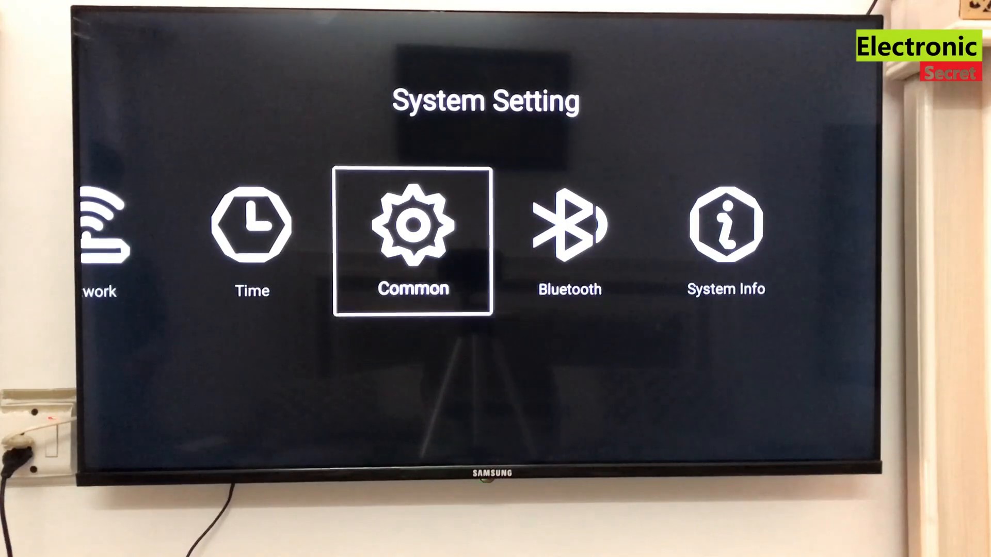
key("Right")
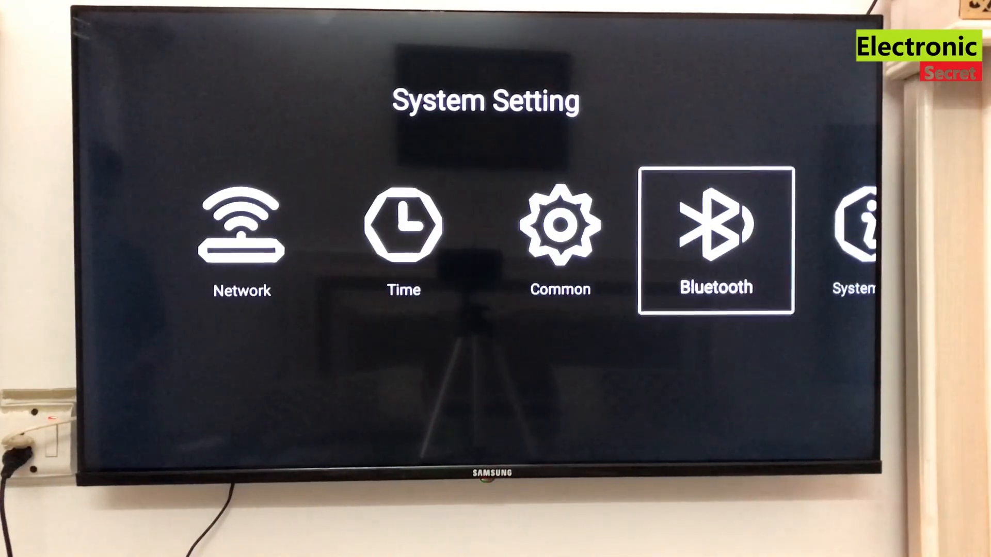
key("Left")
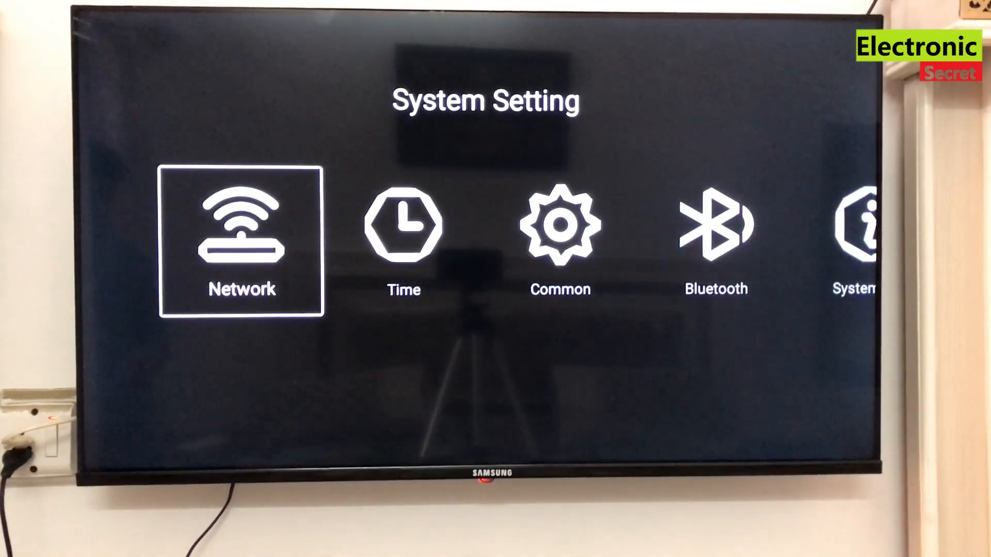
left_click(242, 240)
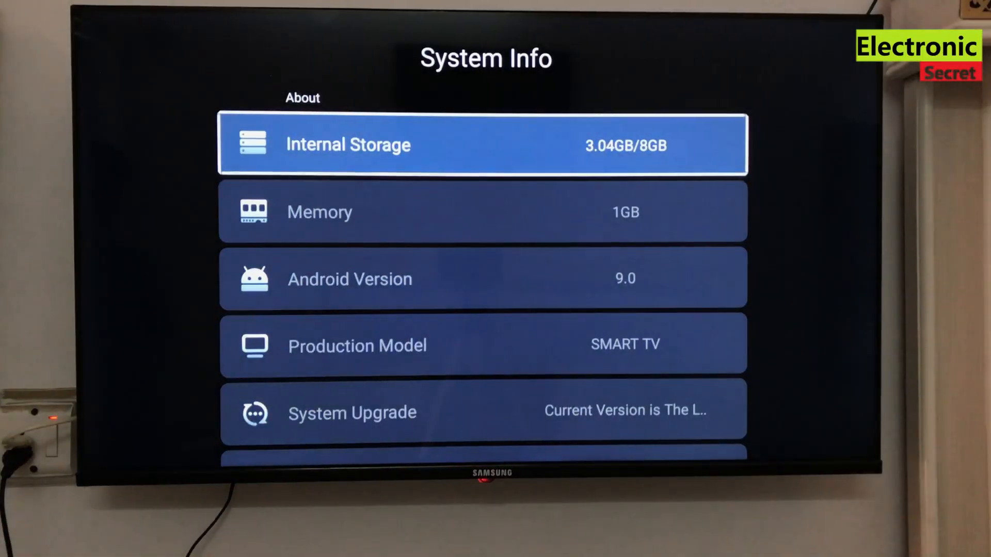
scroll("down", 3)
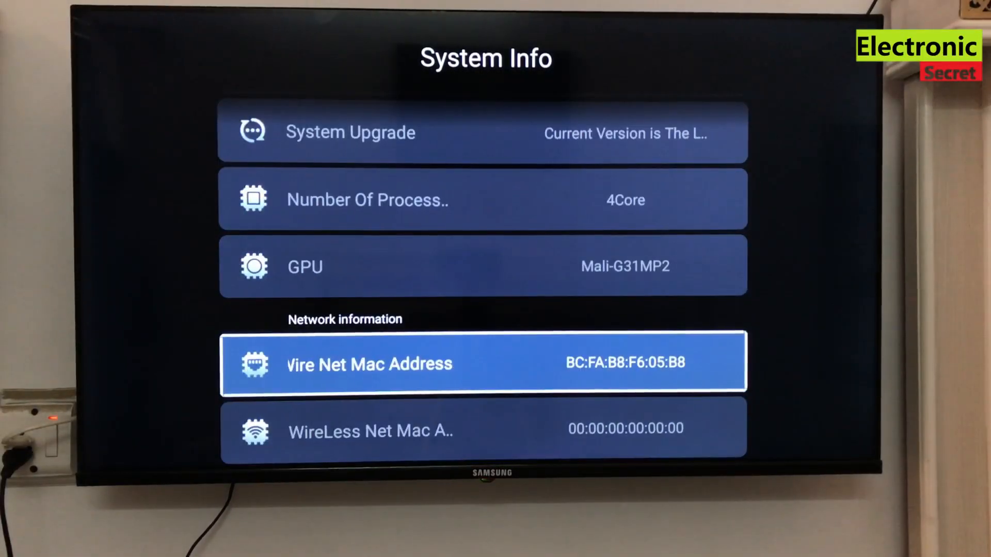
key("down")
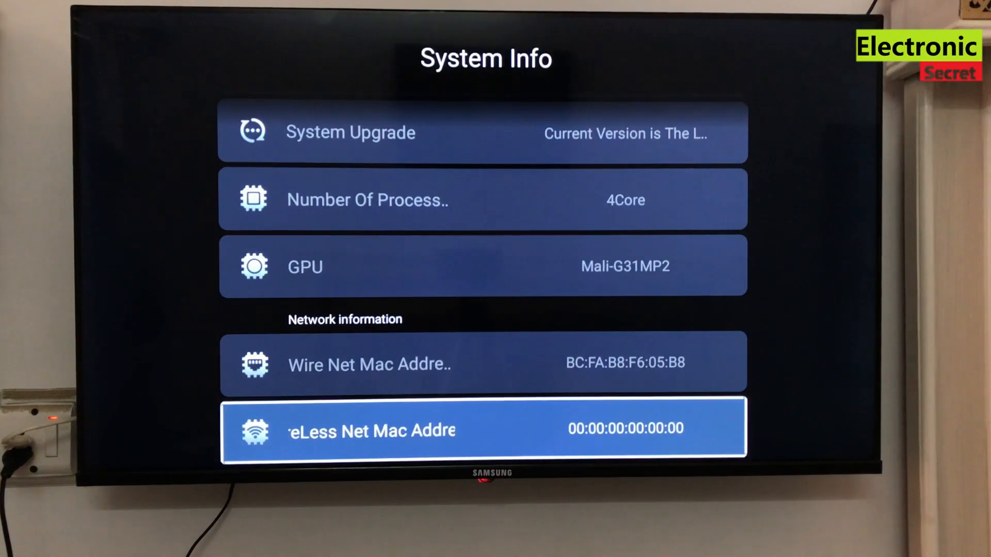
key("up")
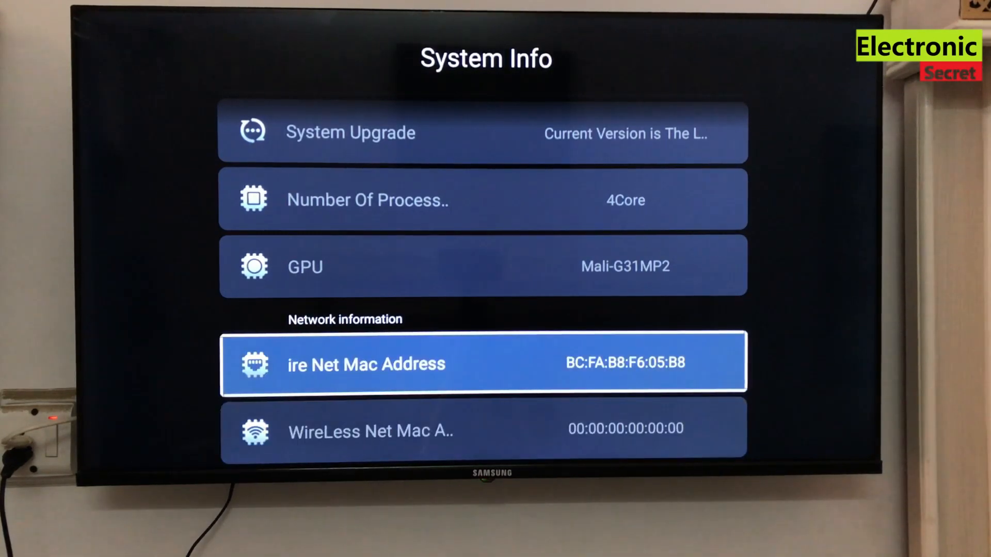
key("Back")
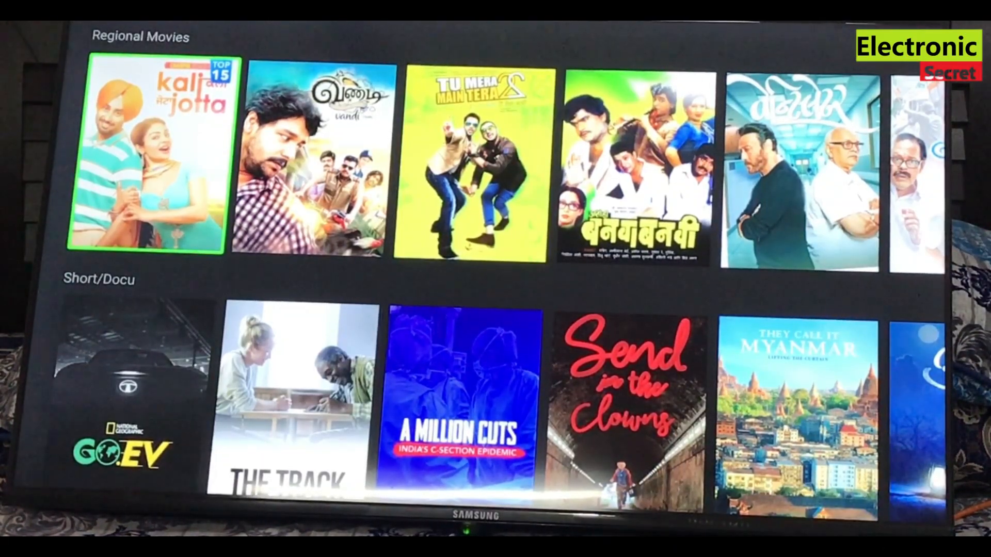
Browse the Regional Movies row and scroll the launcher, which shows the Please Activate Licence warning.
key("right")
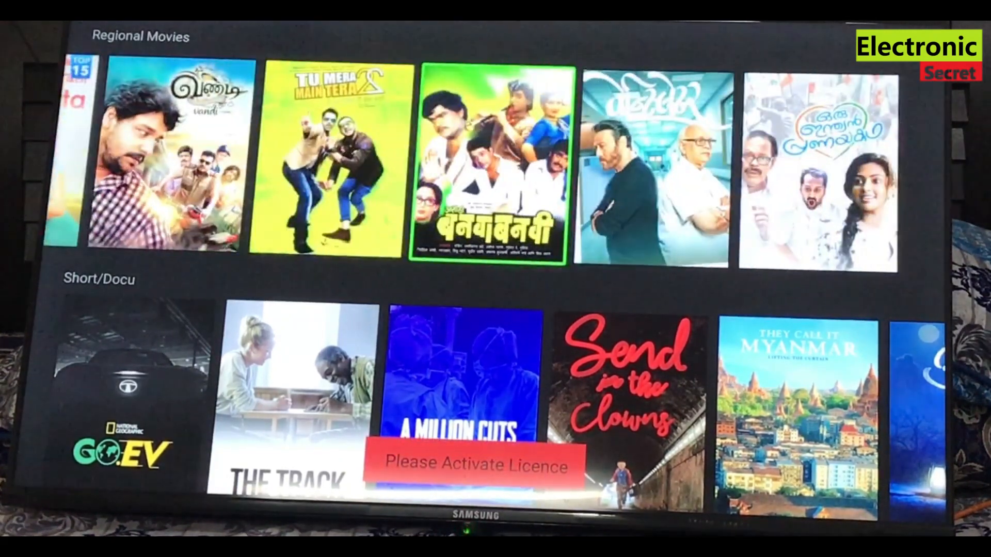
scroll("down", 3)
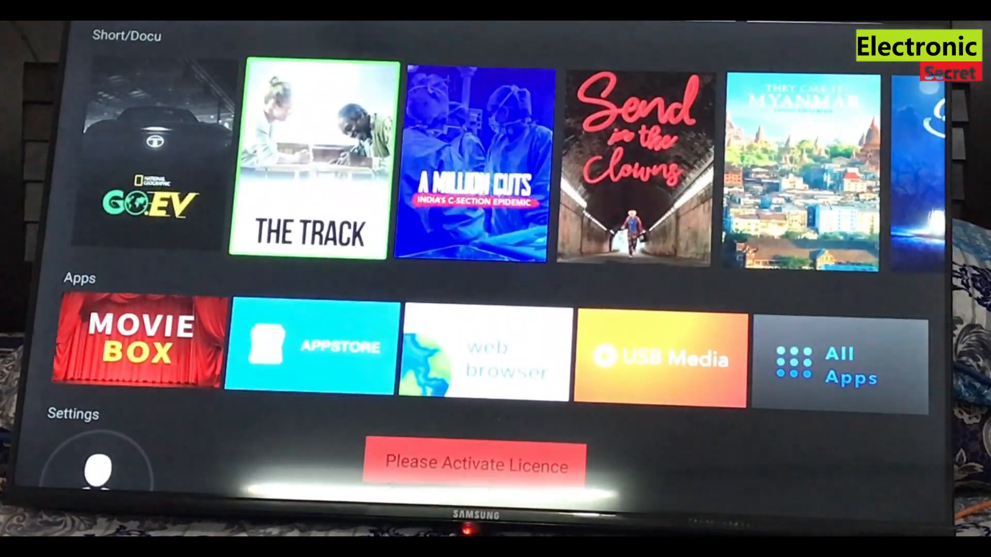
scroll("down", 3)
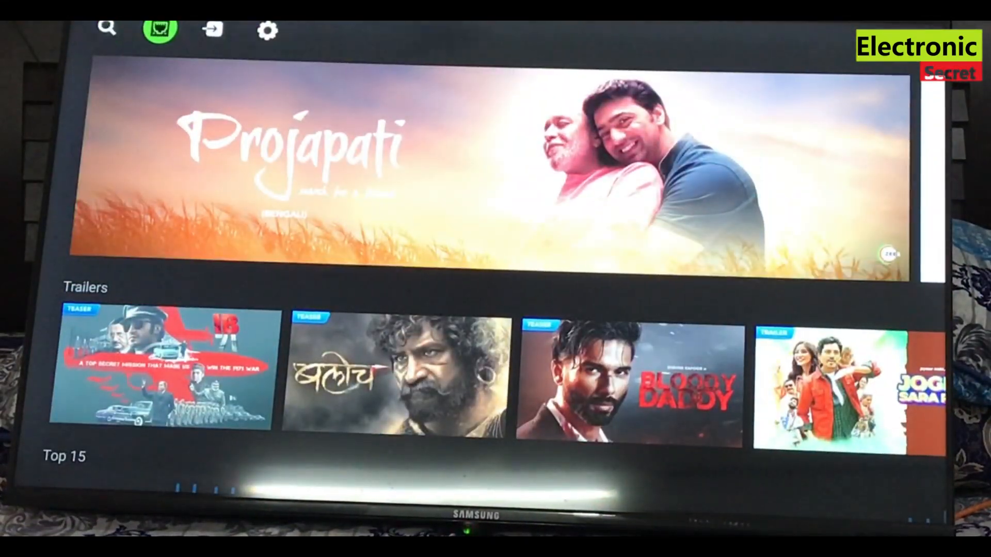
Reopen System Setting and enter the Common settings category.
left_click(266, 30)
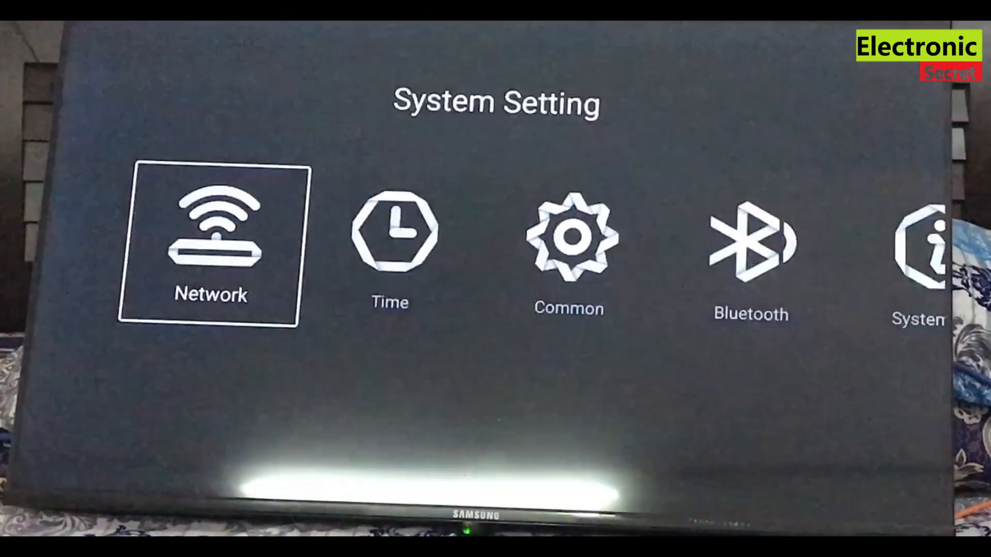
key("right")
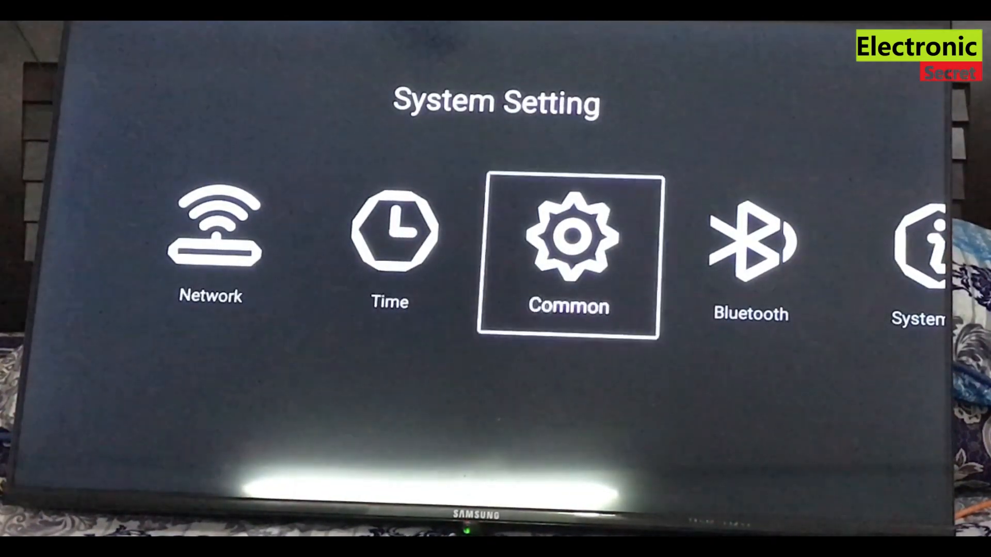
left_click(567, 253)
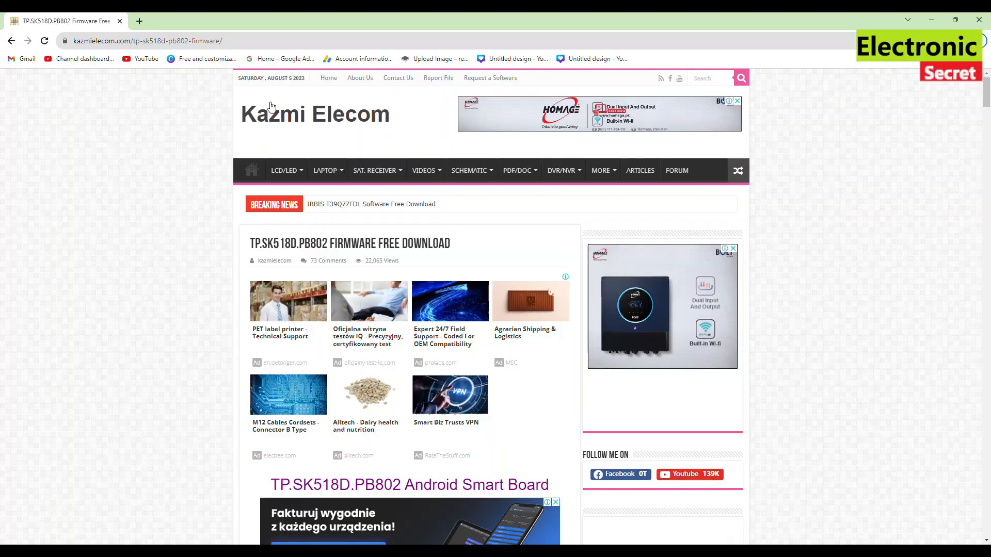
scroll("down", 3)
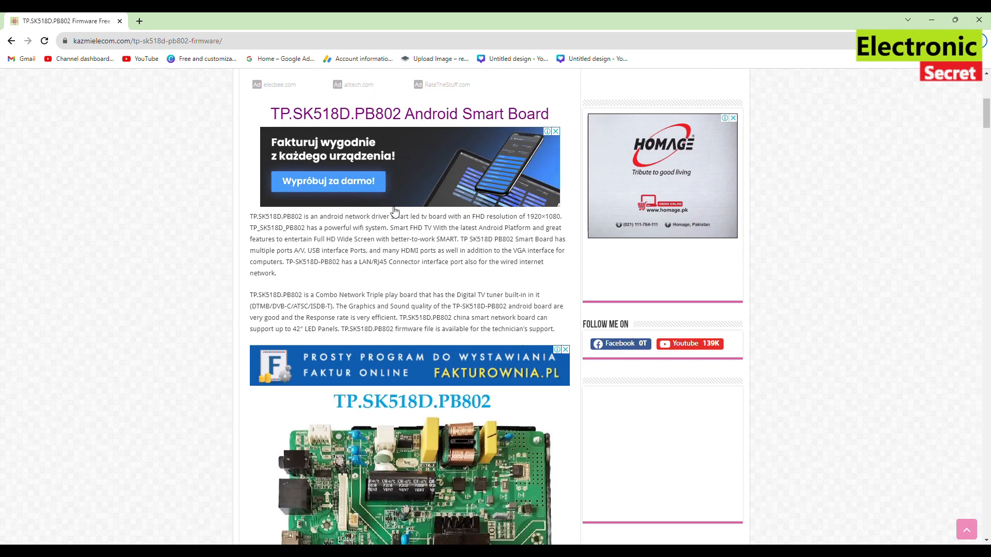
scroll("down", 3)
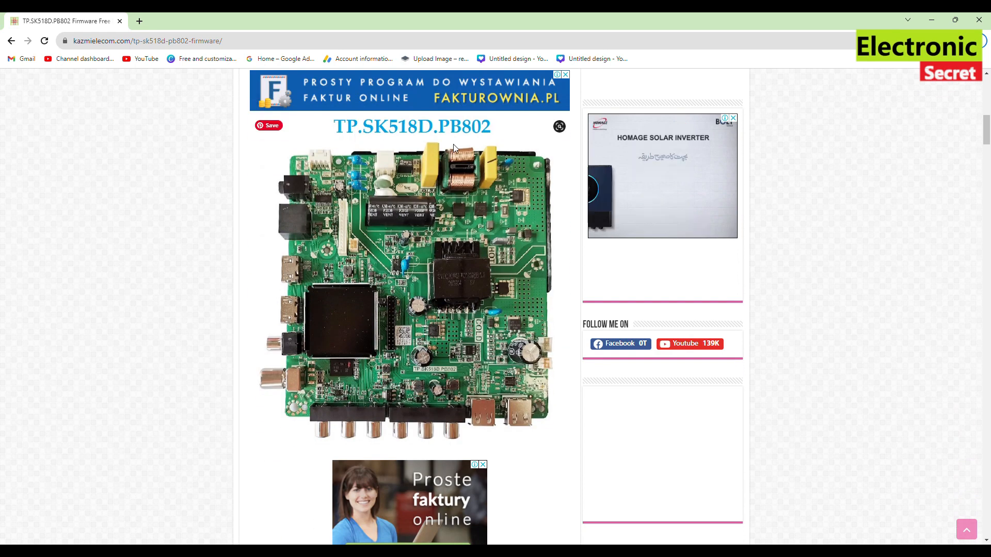
scroll("down", 3)
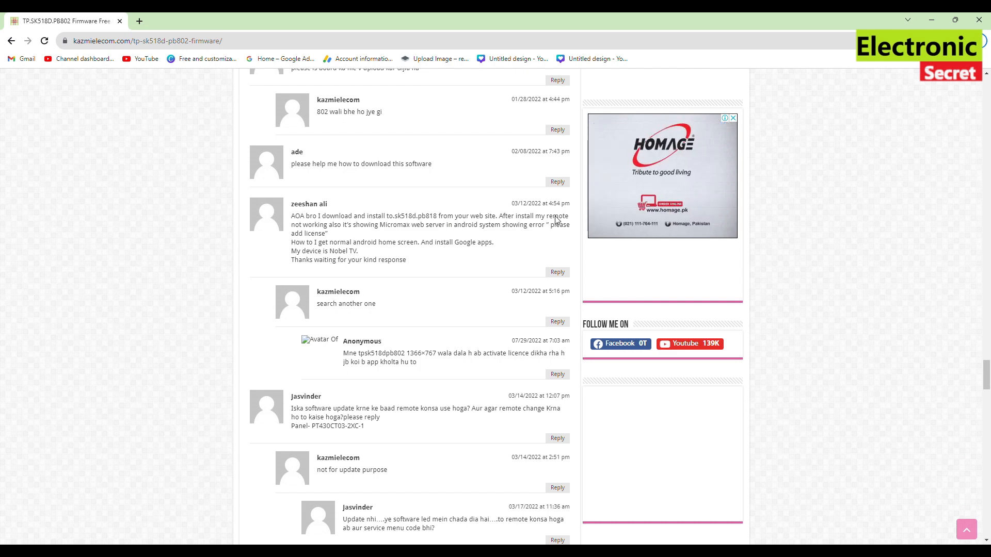
mouse_move(485, 235)
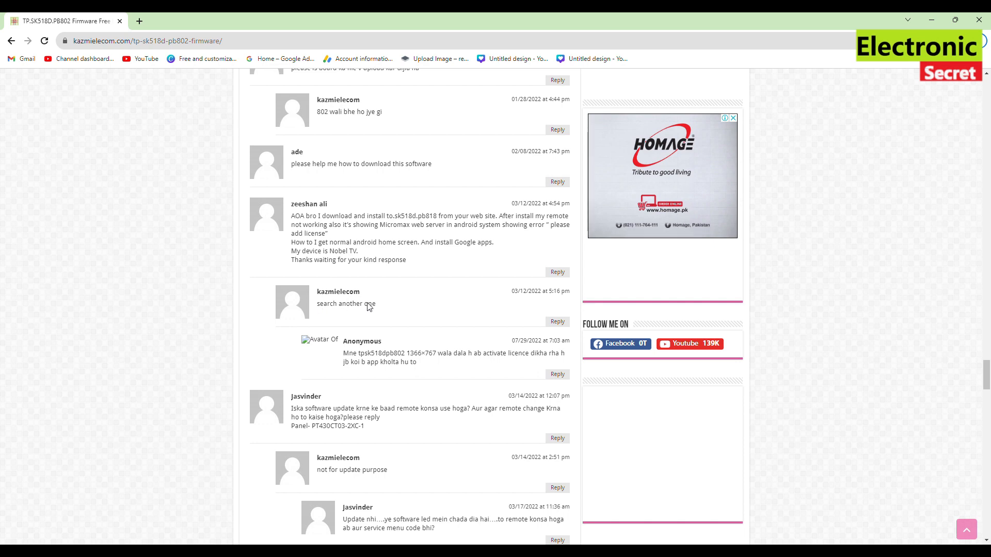
scroll("down", 3)
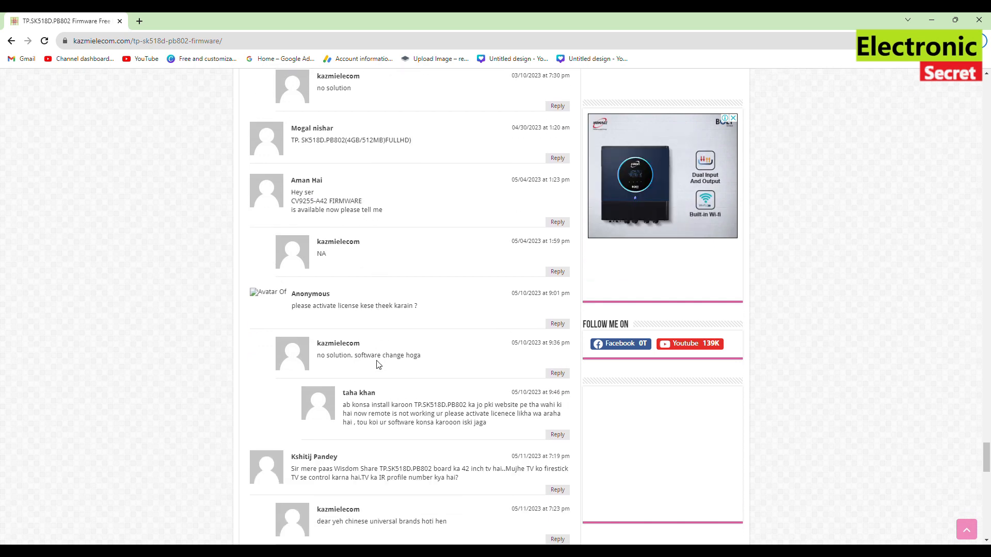
scroll("down", 3)
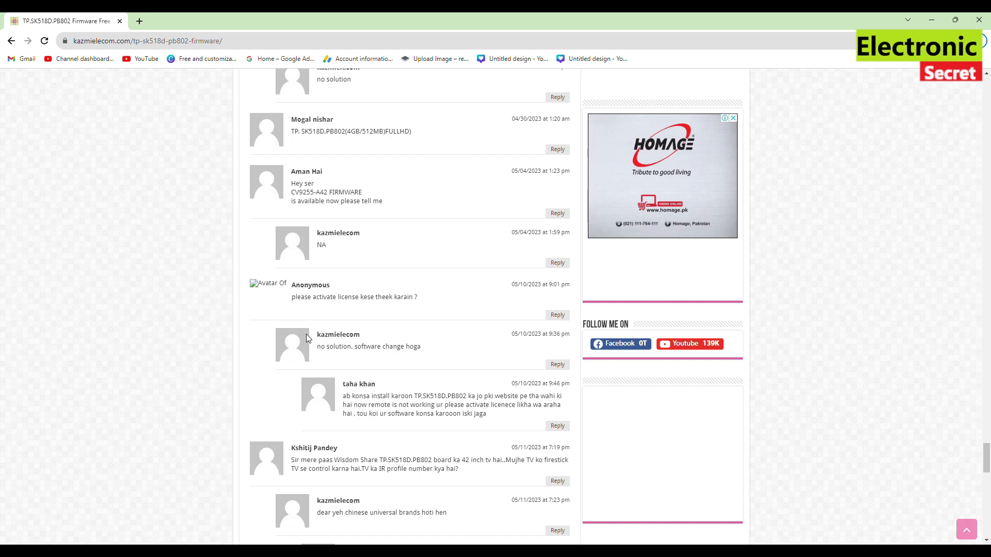
scroll("down", 3)
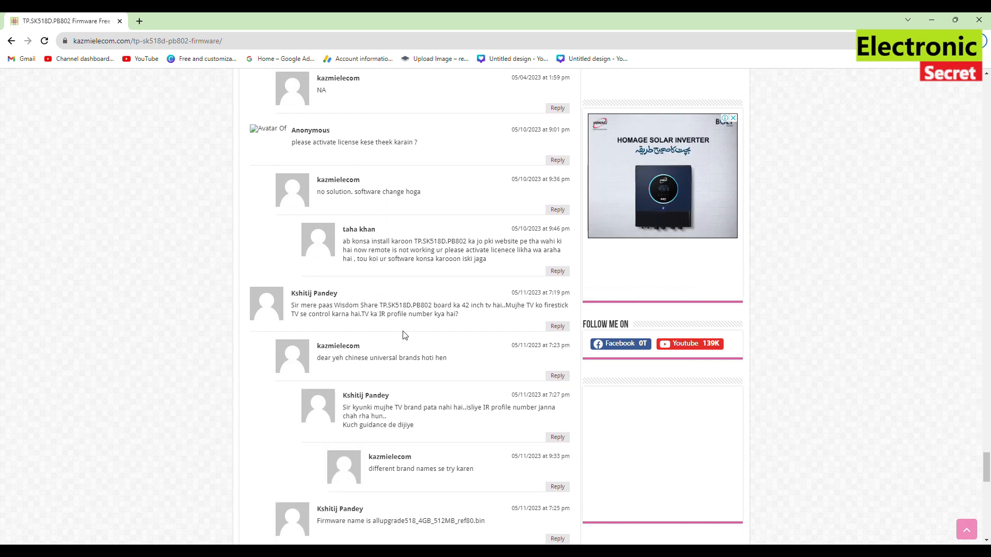
scroll("down", 3)
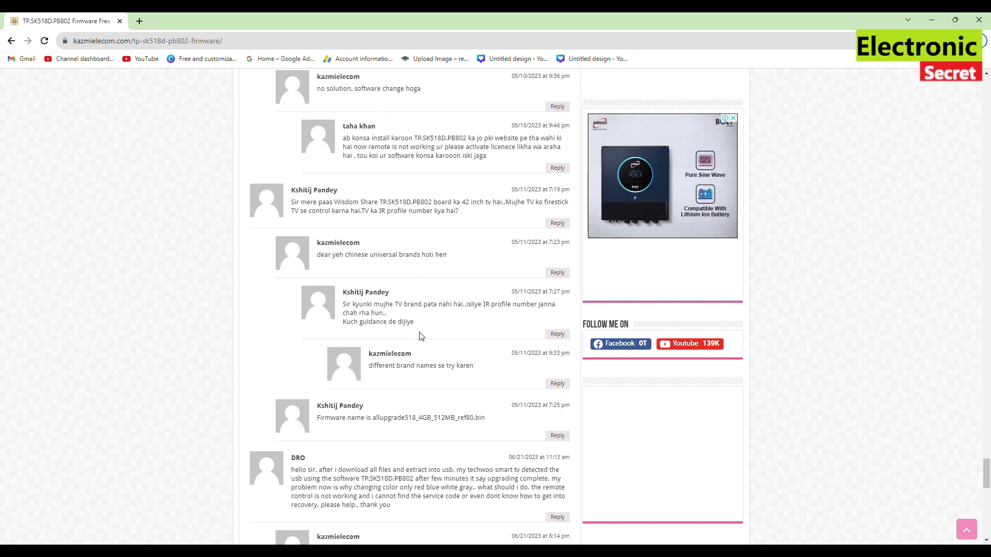
scroll("down", 3)
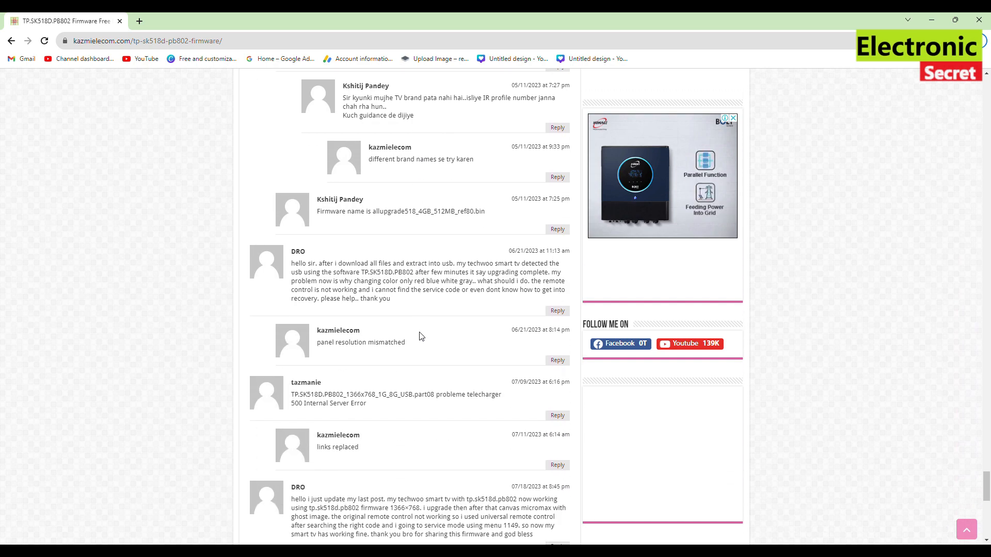
scroll("down", 3)
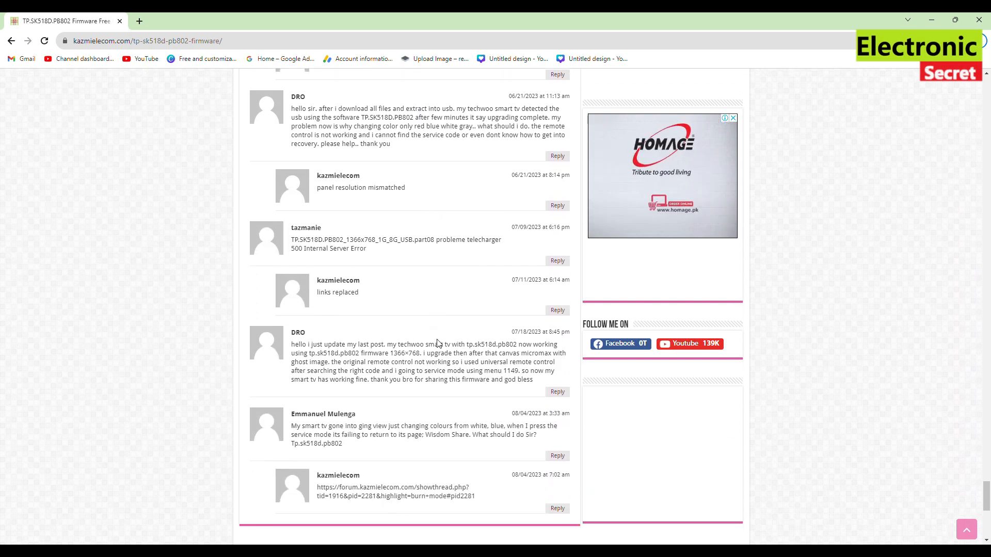
scroll("up", 3)
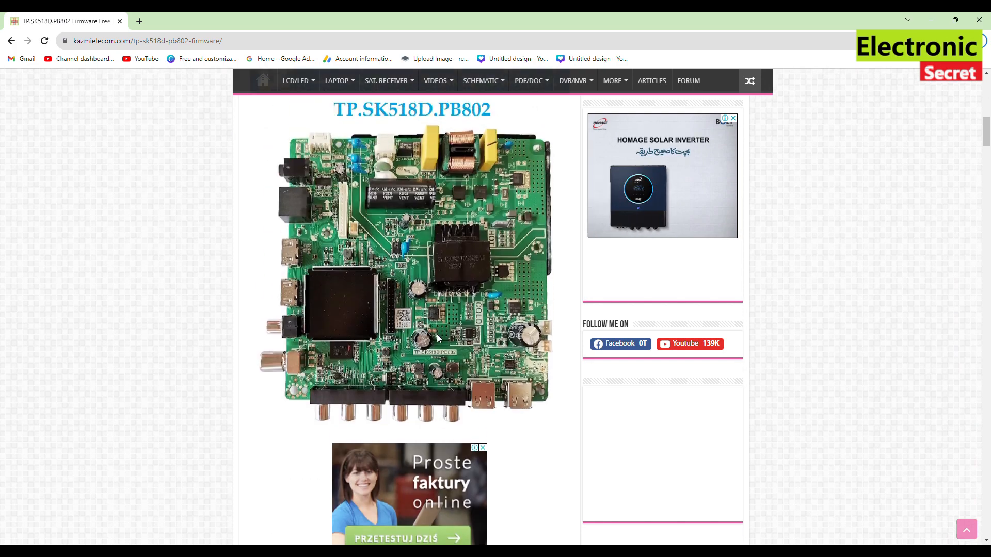